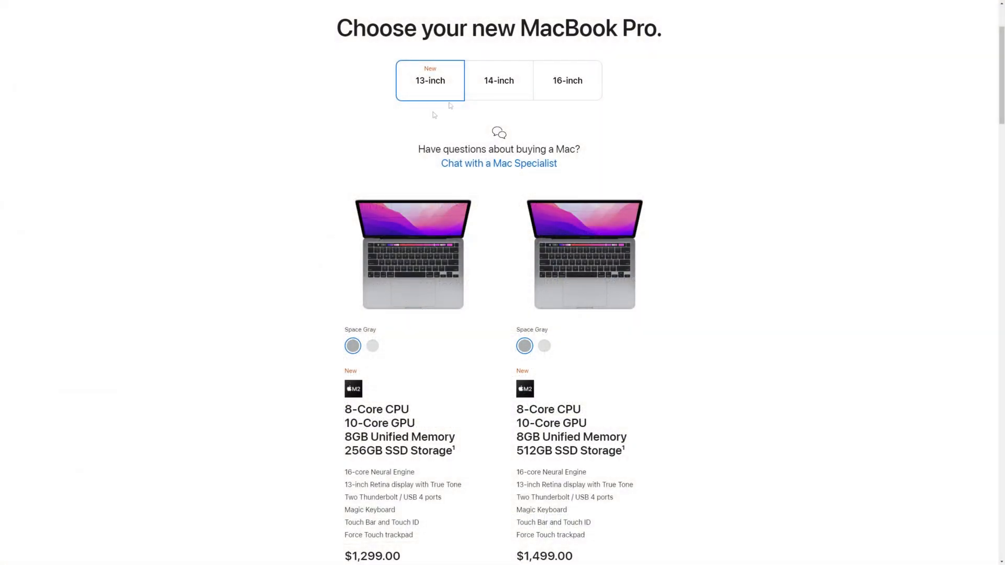
# - Select the $1,299 13-inch M2 MacBook Pro with 8GB memory and 256GB SSD
pyautogui.scroll(-3)
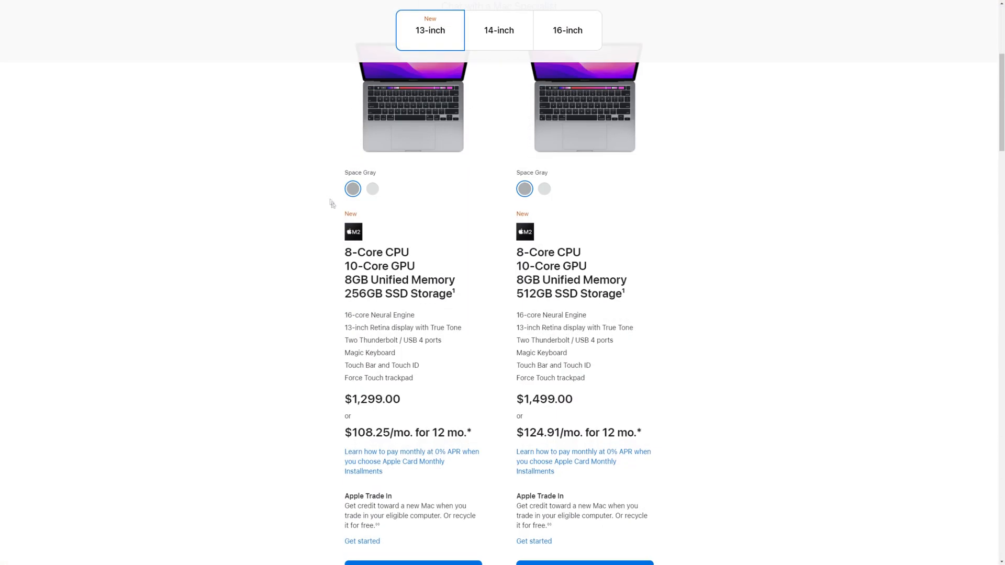
pyautogui.scroll(-3)
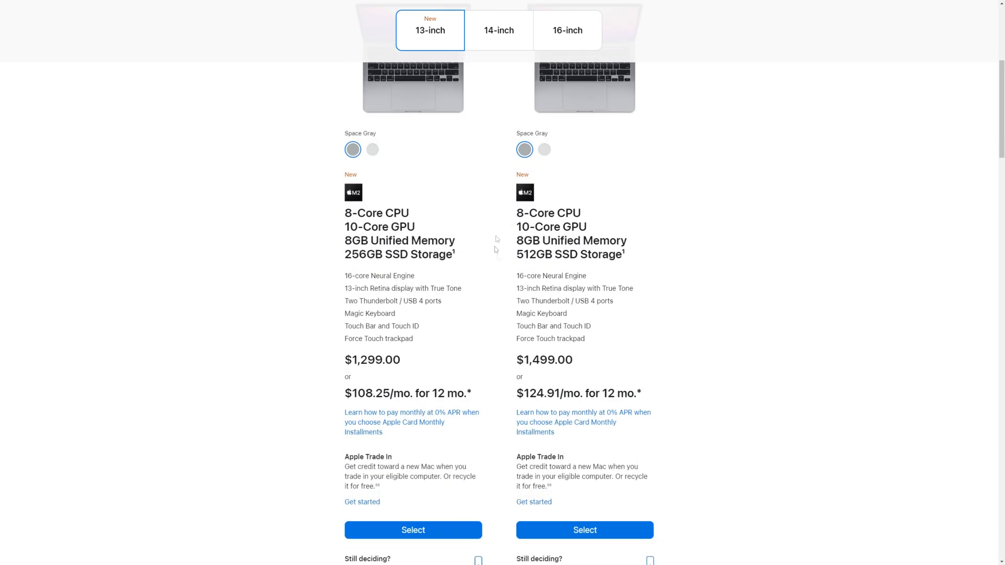
pyautogui.scroll(-3)
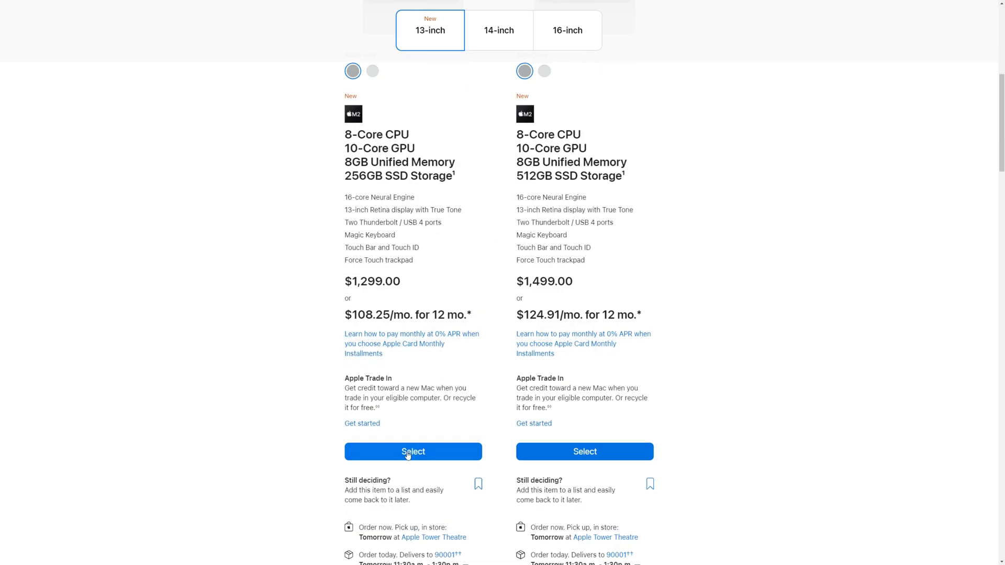
pyautogui.click(413, 451)
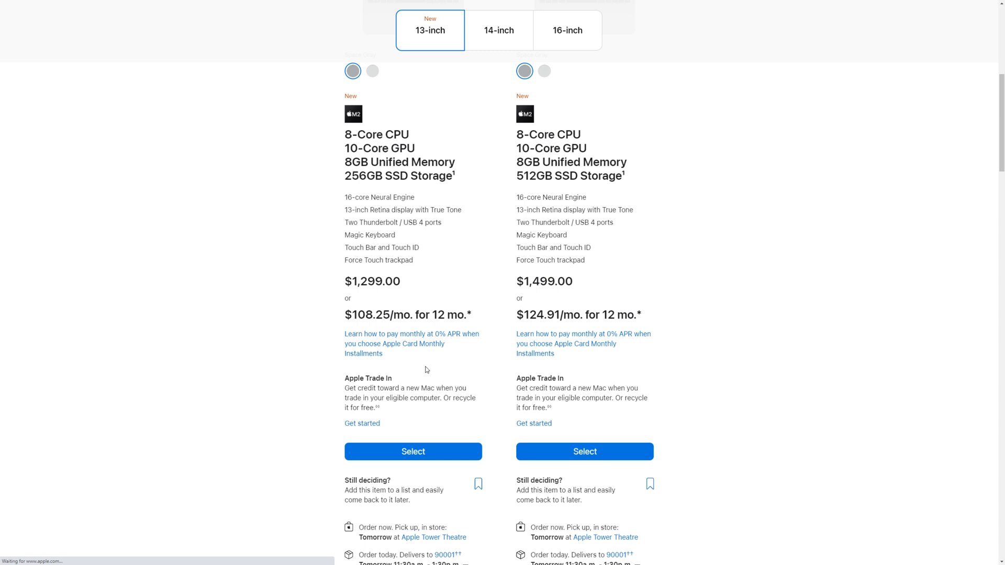
# - Upgrade the configuration to 16GB unified memory and 512GB SSD, bringing the price to $1,699.00
pyautogui.click(413, 451)
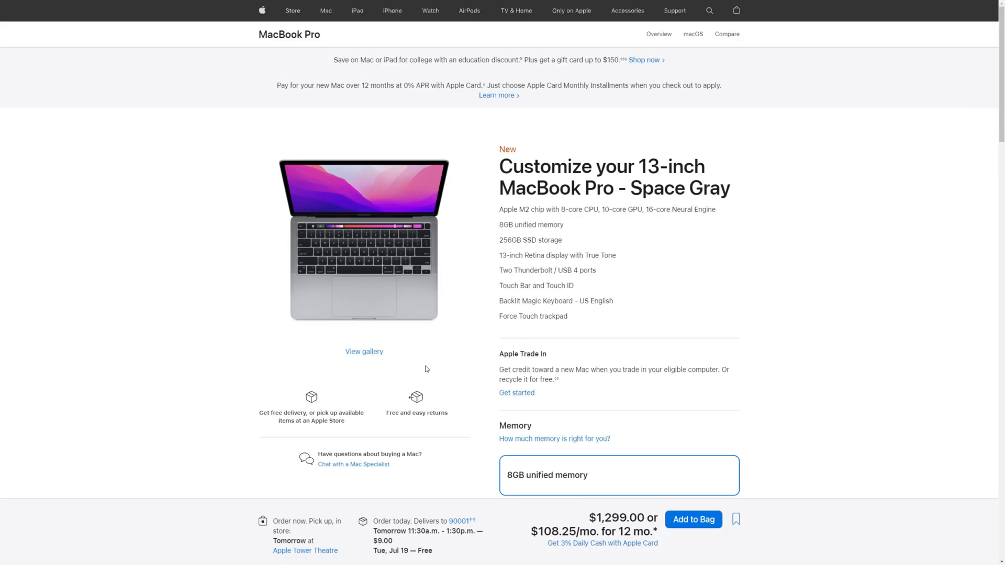
pyautogui.moveTo(445, 313)
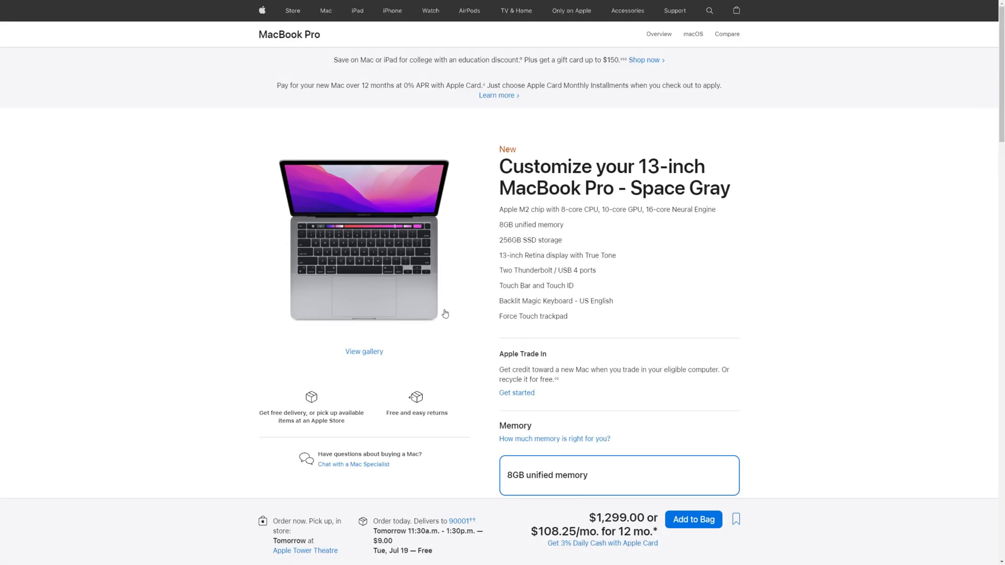
pyautogui.scroll(-3)
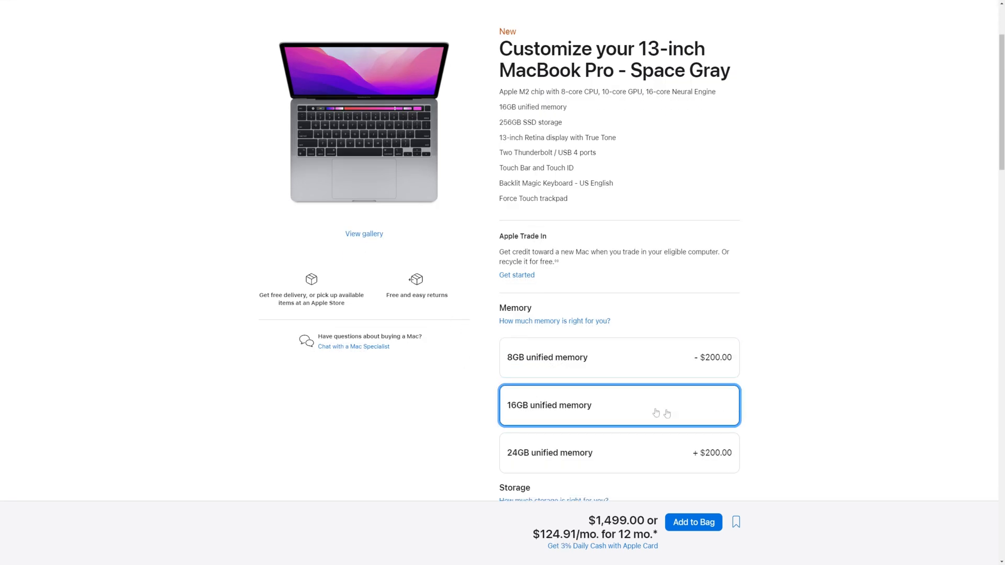
pyautogui.scroll(-3)
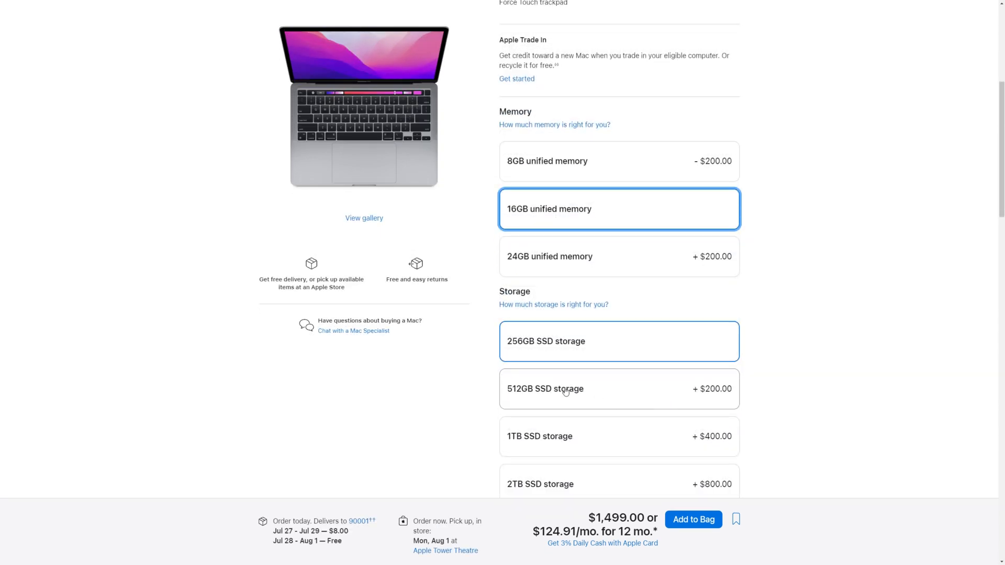
pyautogui.click(619, 389)
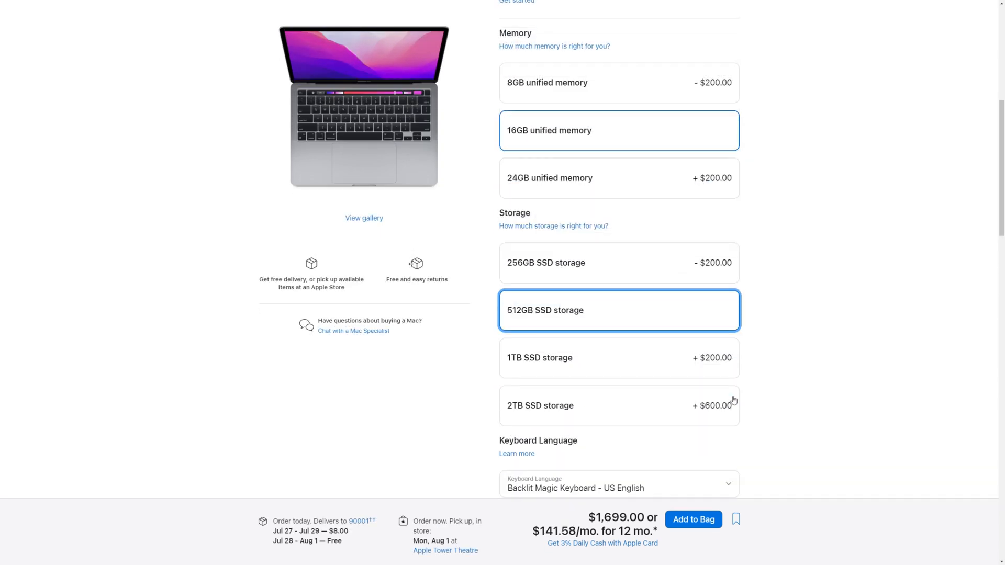
pyautogui.scroll(-3)
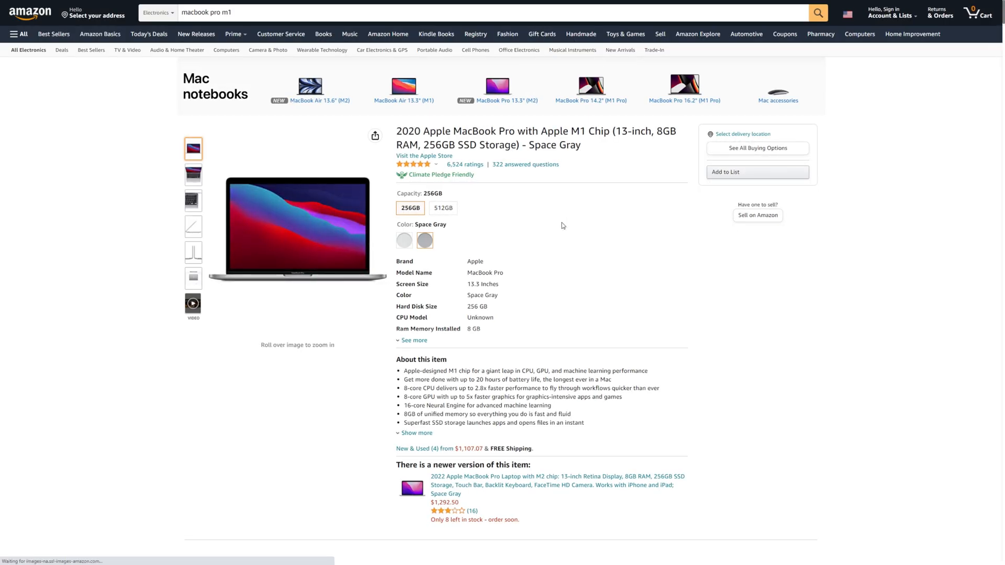
# - View the Amazon listing for the 2020 M1 MacBook Pro, 8GB RAM, 256GB SSD, Space Gray
pyautogui.scroll(-3)
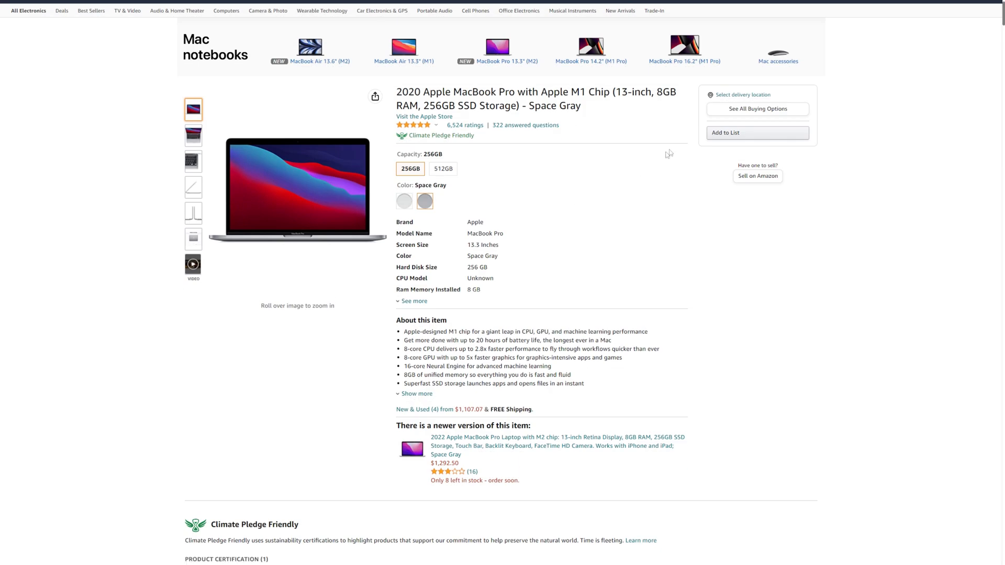
pyautogui.click(757, 108)
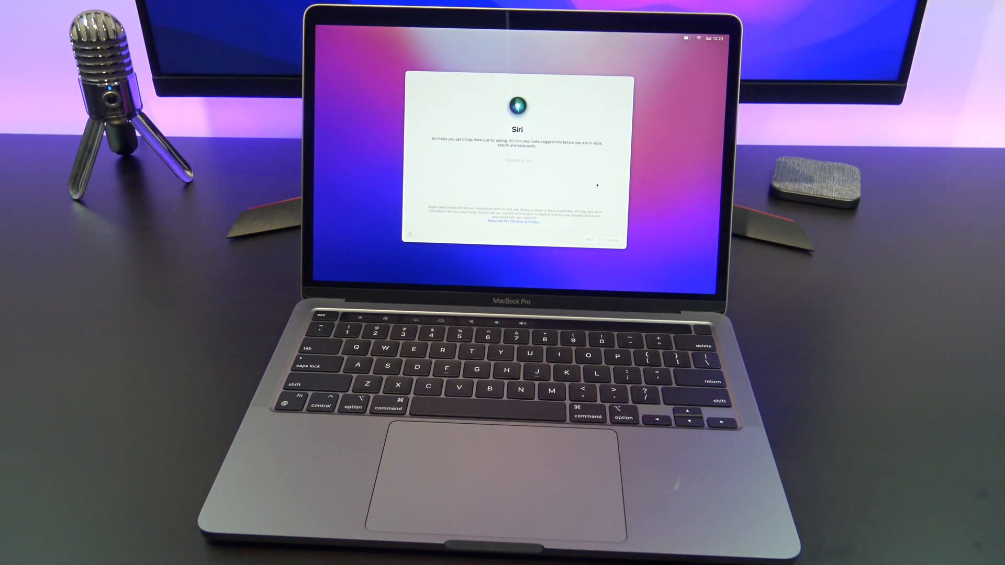
# - Continue past the Siri step in macOS Setup Assistant to the Touch ID screen
pyautogui.click(611, 240)
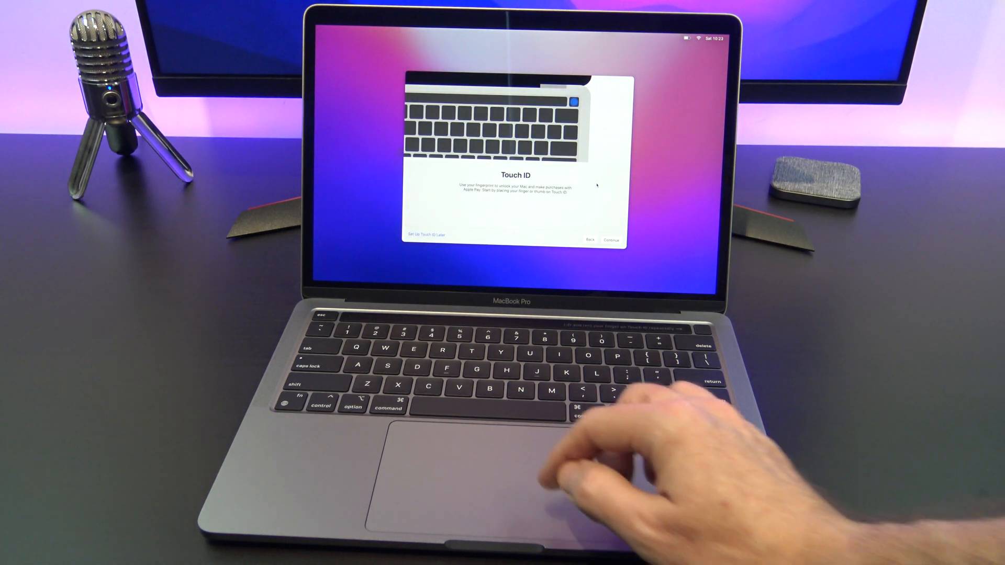